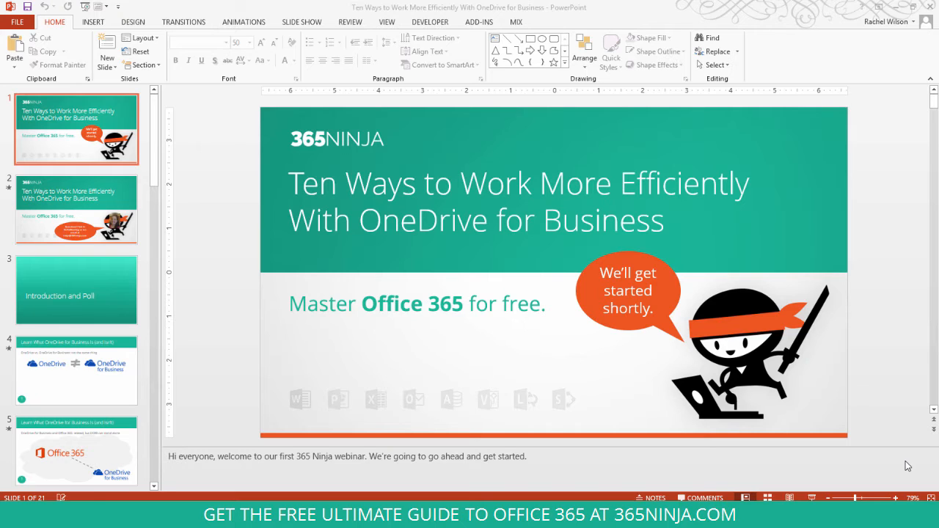
mouse_move(877, 452)
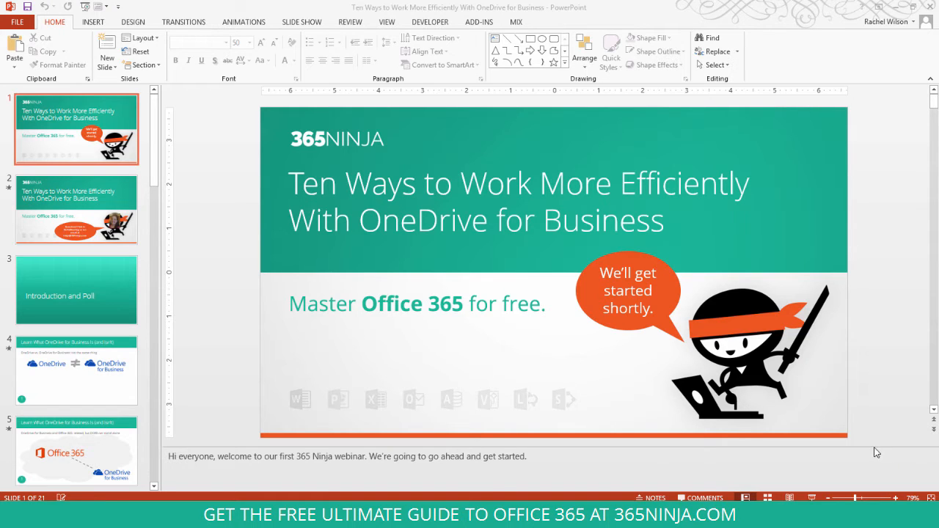
mouse_move(666, 298)
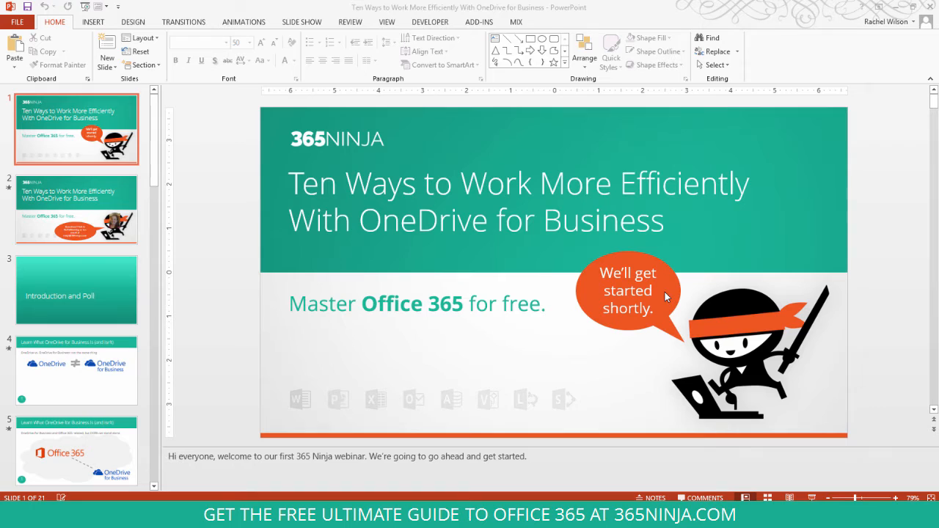
mouse_move(664, 294)
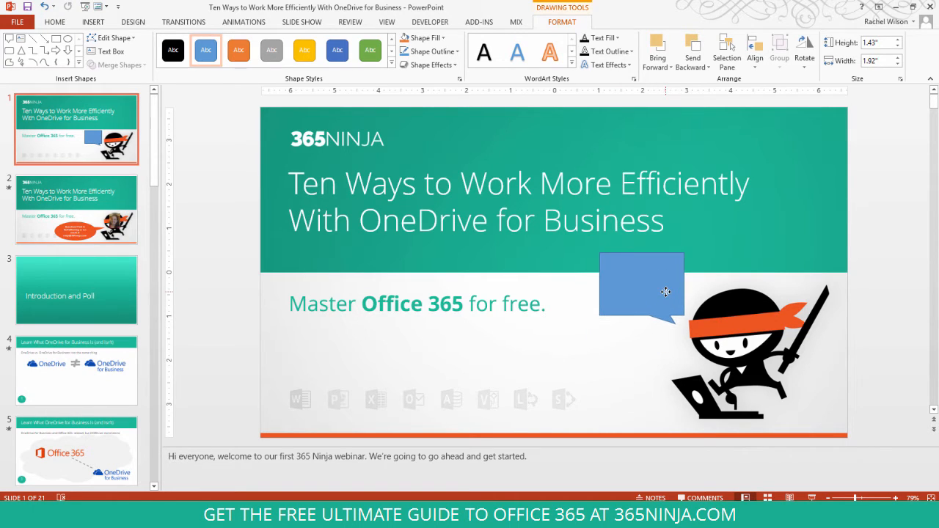
Type "We'll get started shortly." into the new blue callout beside the ninja
left_click(641, 286)
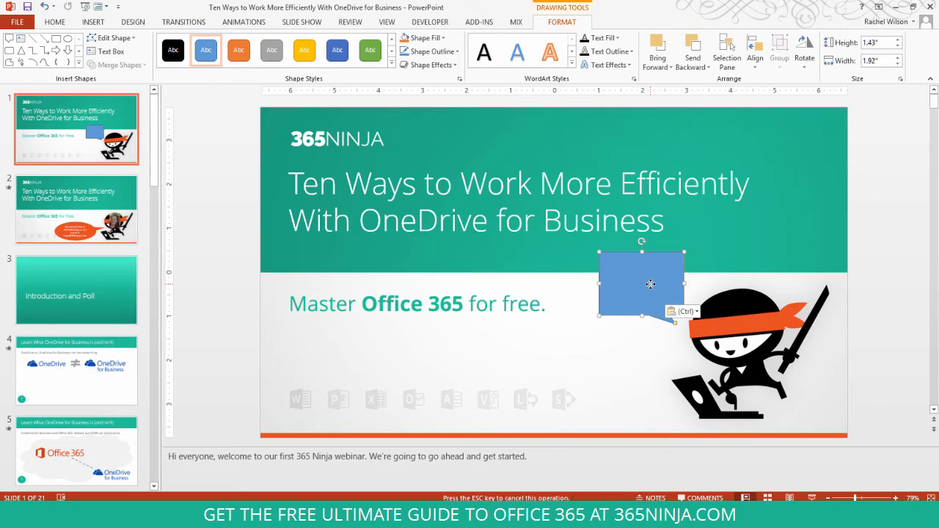
type("We'll get started shortly.")
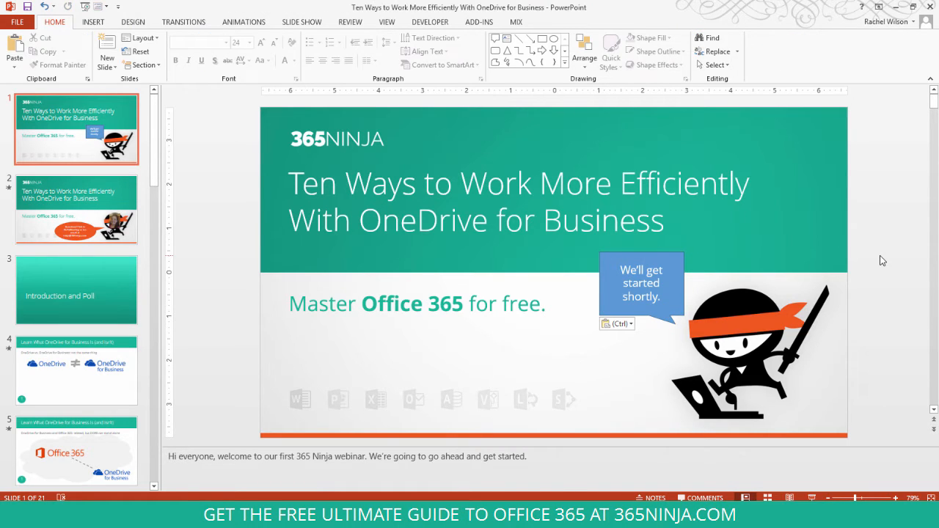
left_click(640, 284)
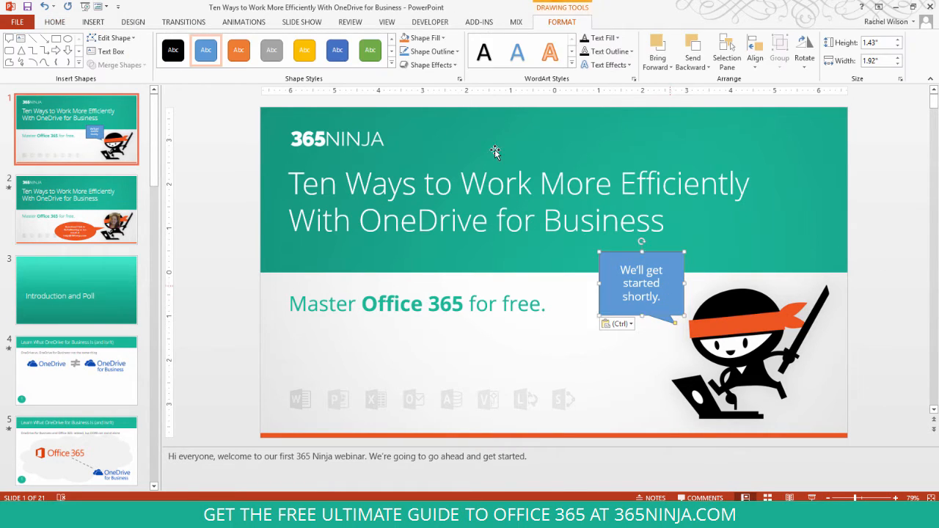
left_click(428, 51)
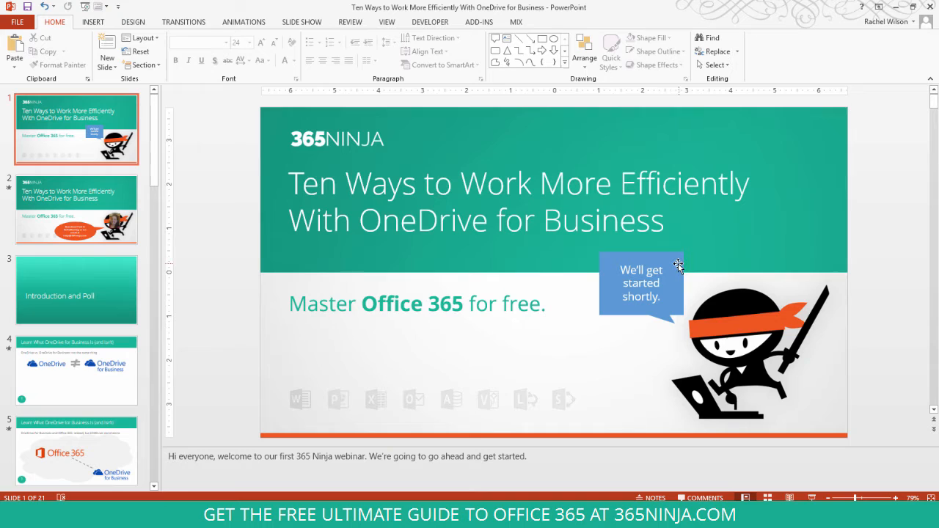
Select the blue callout and open its Shape Fill colour choices
left_click(641, 286)
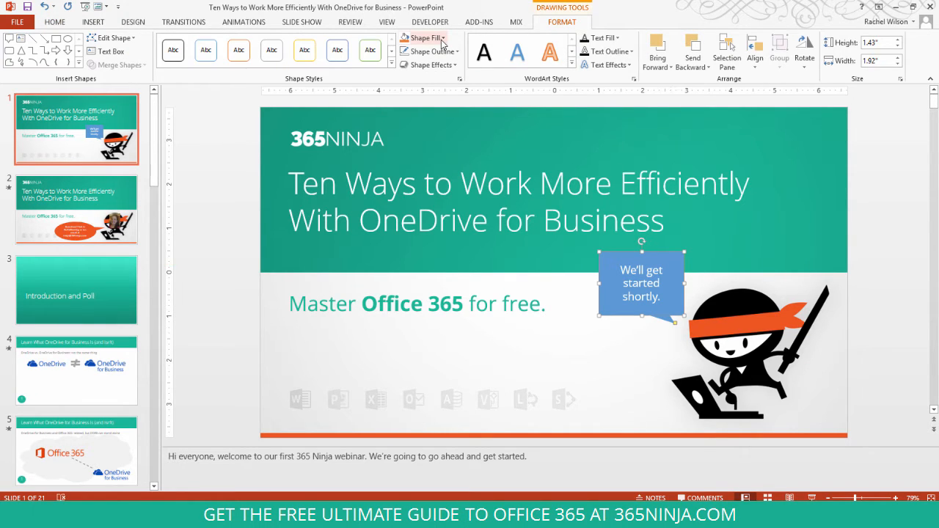
mouse_move(424, 37)
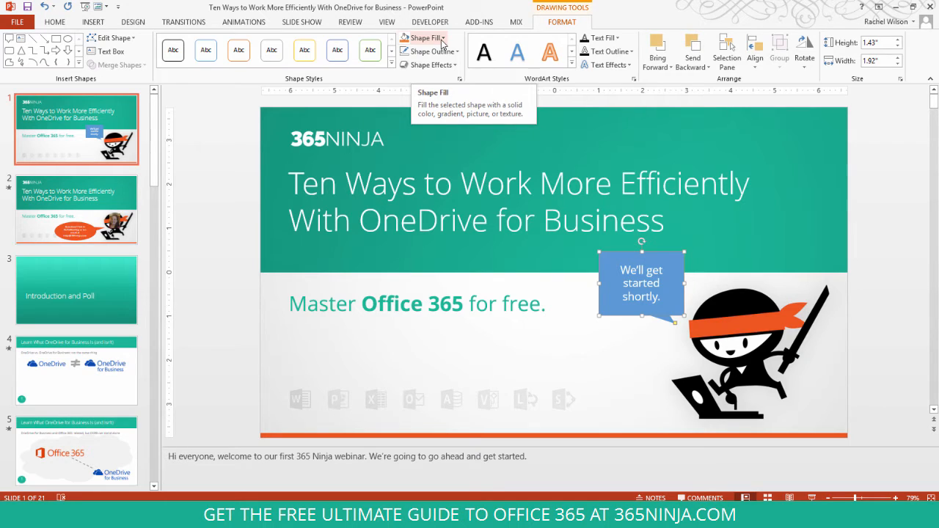
left_click(423, 37)
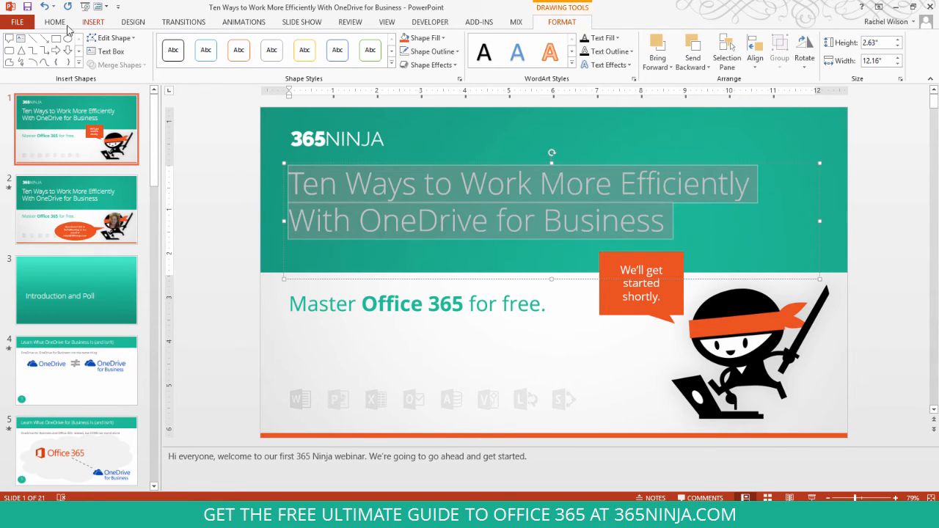
left_click(294, 61)
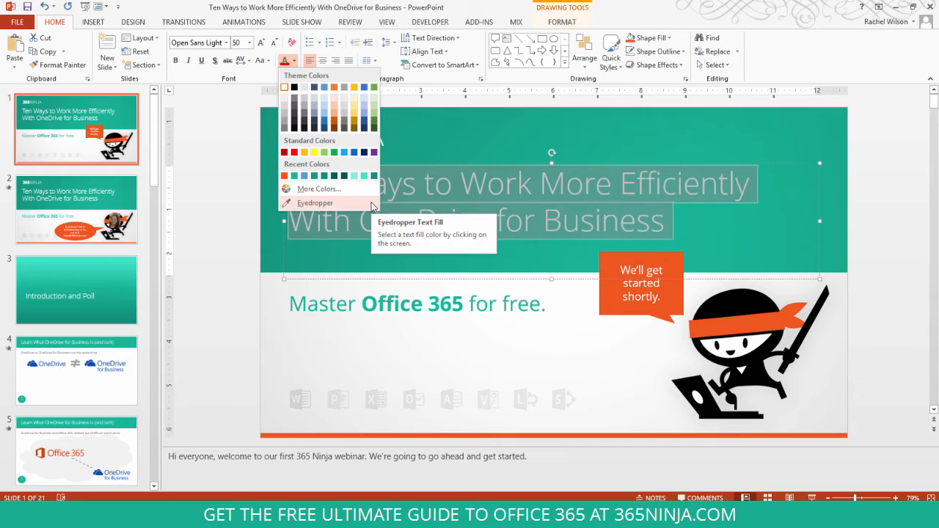
left_click(315, 202)
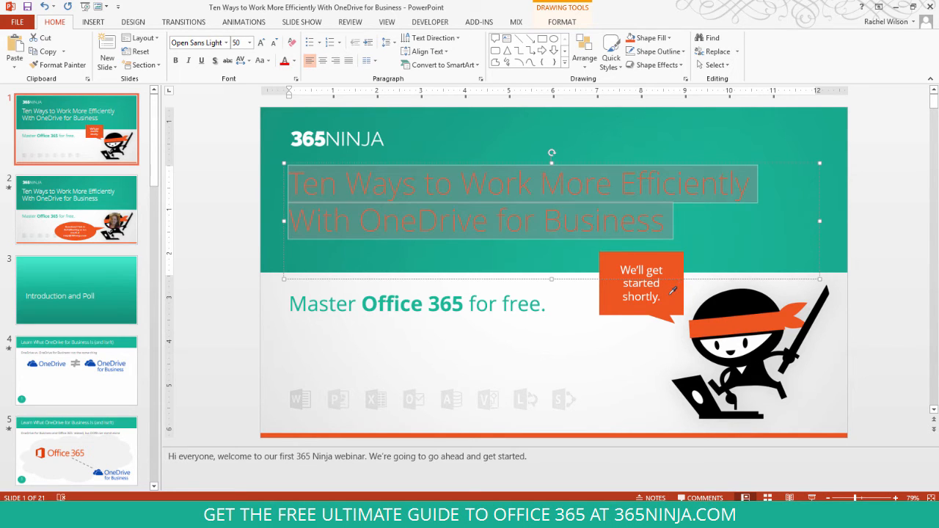
left_click(869, 285)
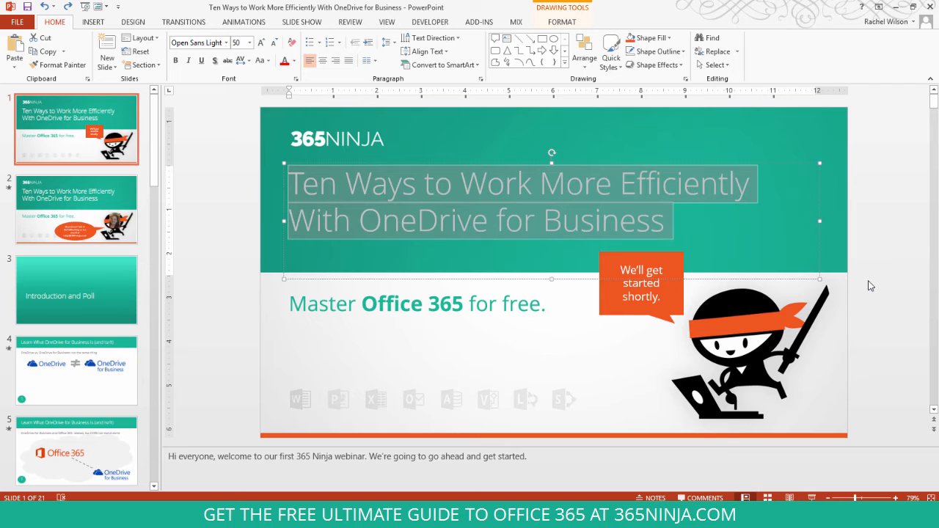
mouse_move(872, 286)
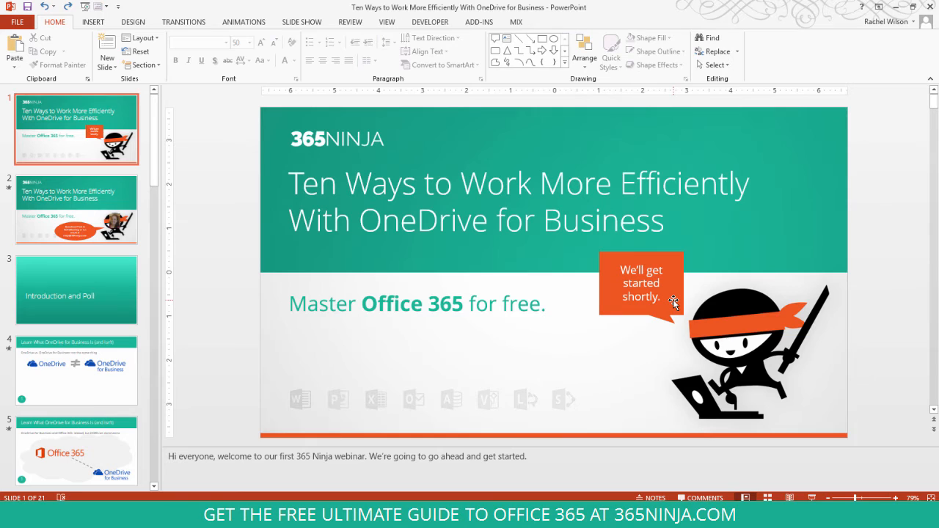
Open More Fill Colors for the orange callout to view its RGB values
left_click(641, 286)
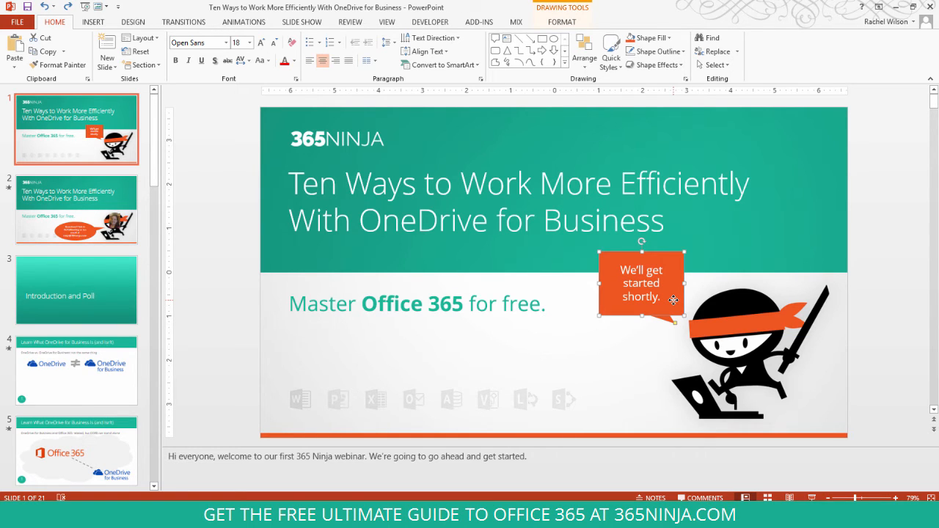
left_click(562, 21)
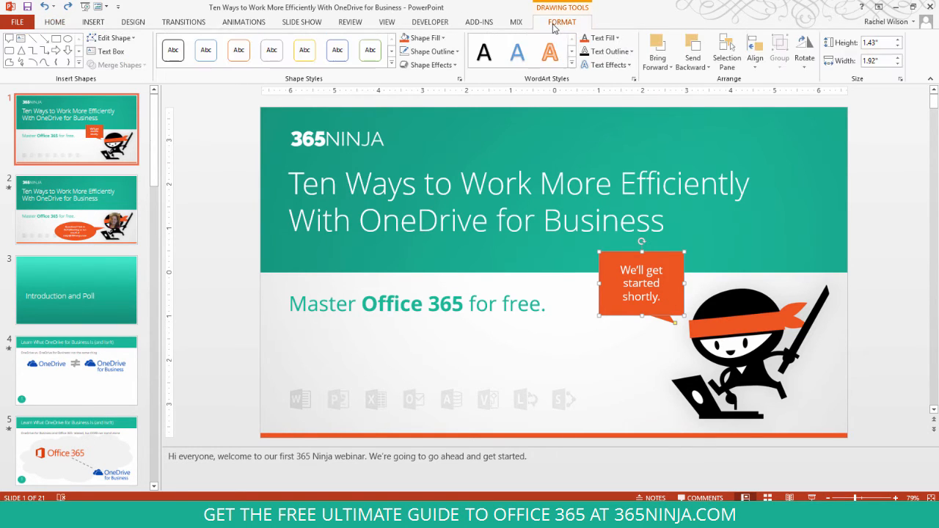
left_click(421, 38)
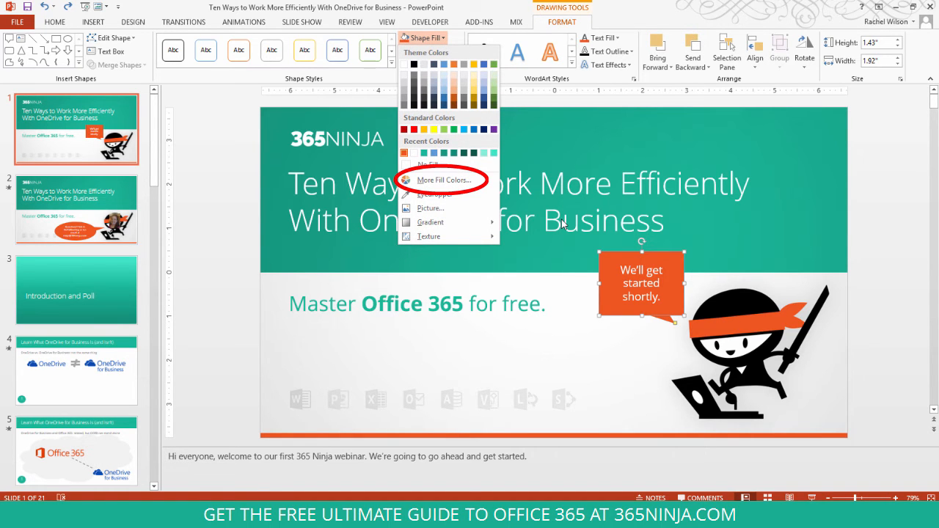
left_click(444, 180)
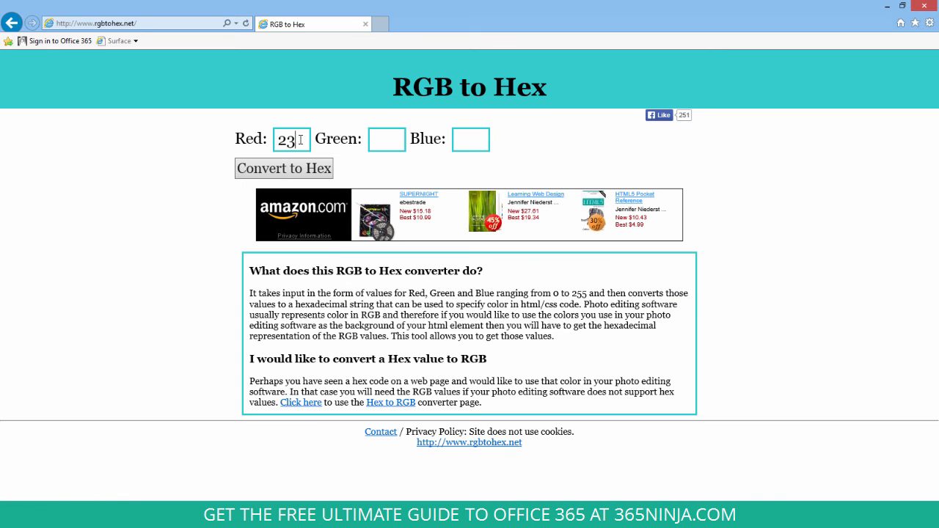
Enter Blue 33 and convert RGB 238, 85, 33 to hex #EE5521
type("33")
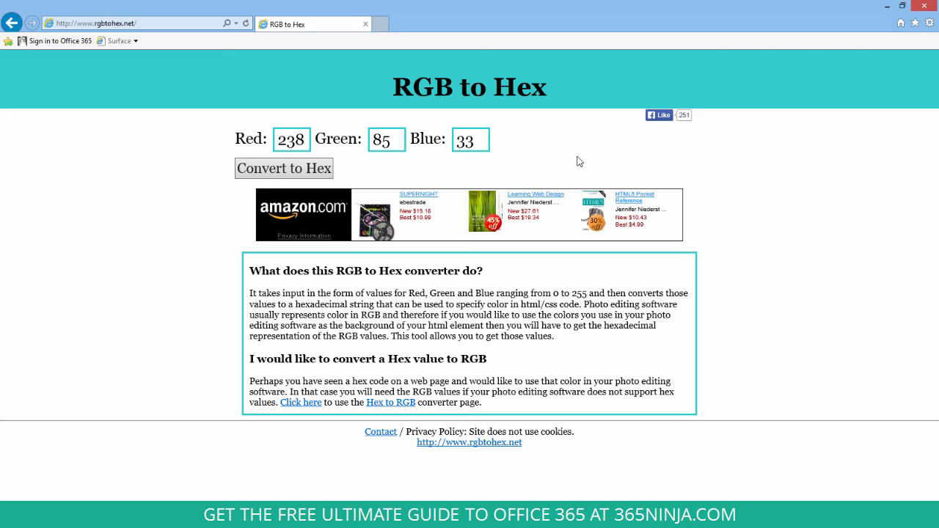
left_click(470, 139)
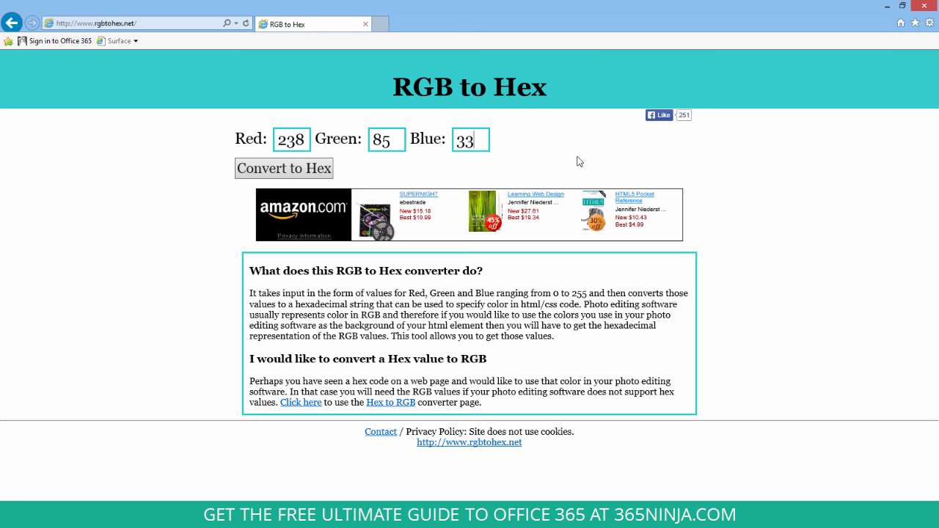
mouse_move(293, 168)
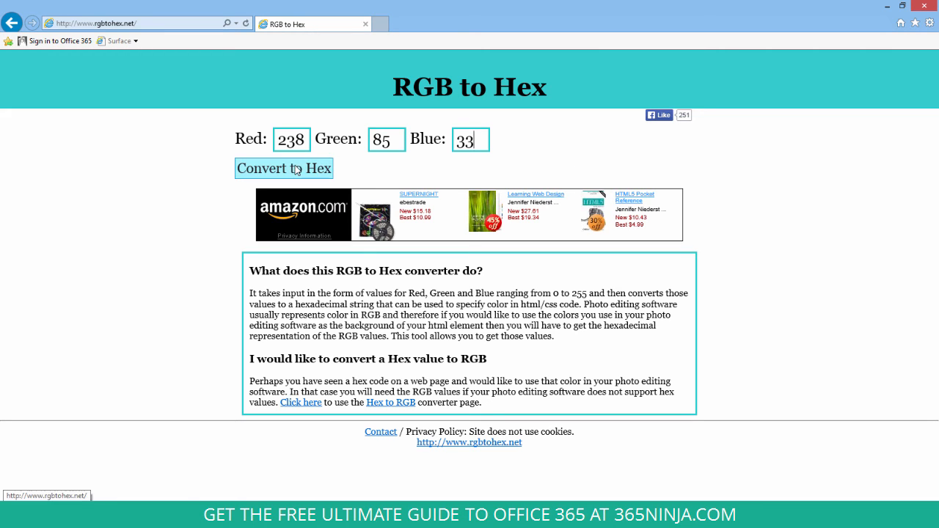
left_click(284, 168)
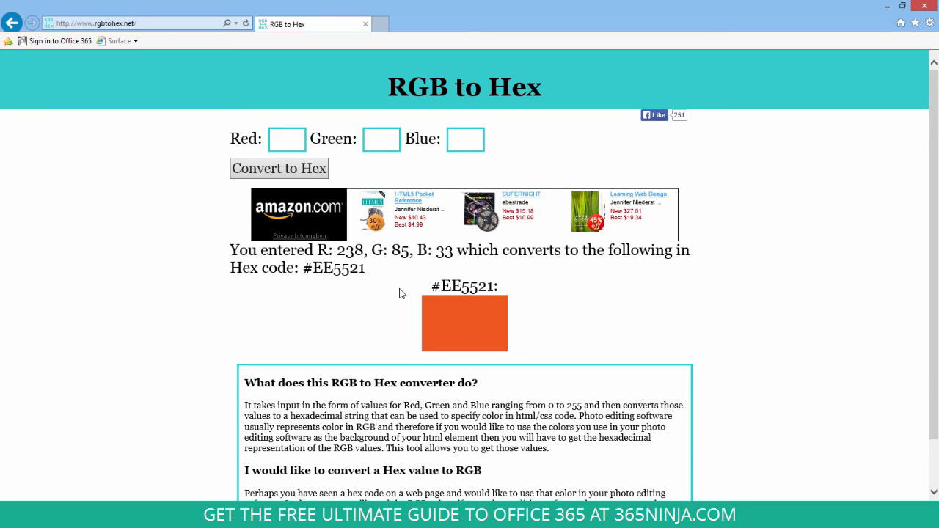
mouse_move(456, 377)
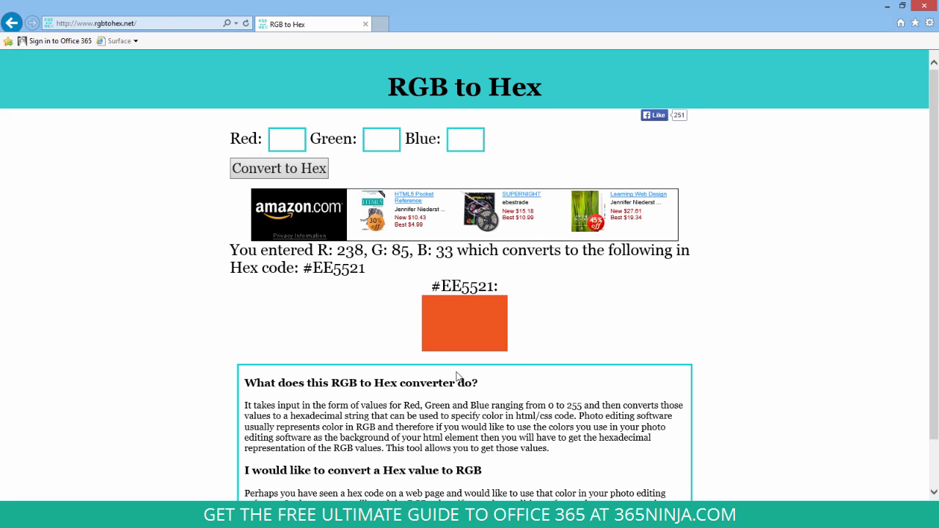